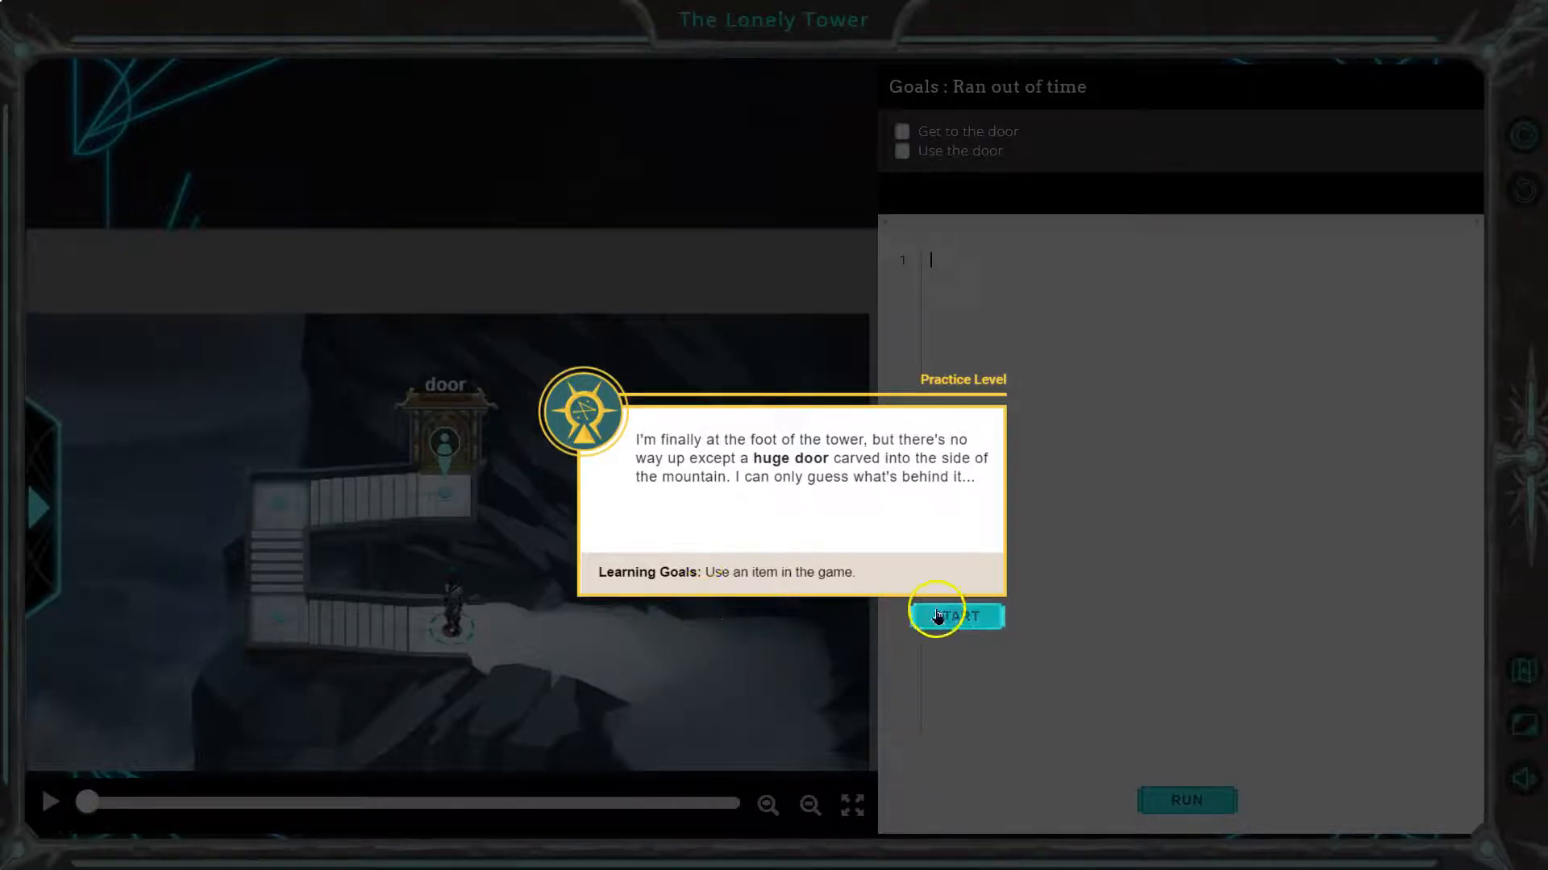
Step: Start The Lonely Tower and read through the hero's hints on moving and opening the door
click(955, 615)
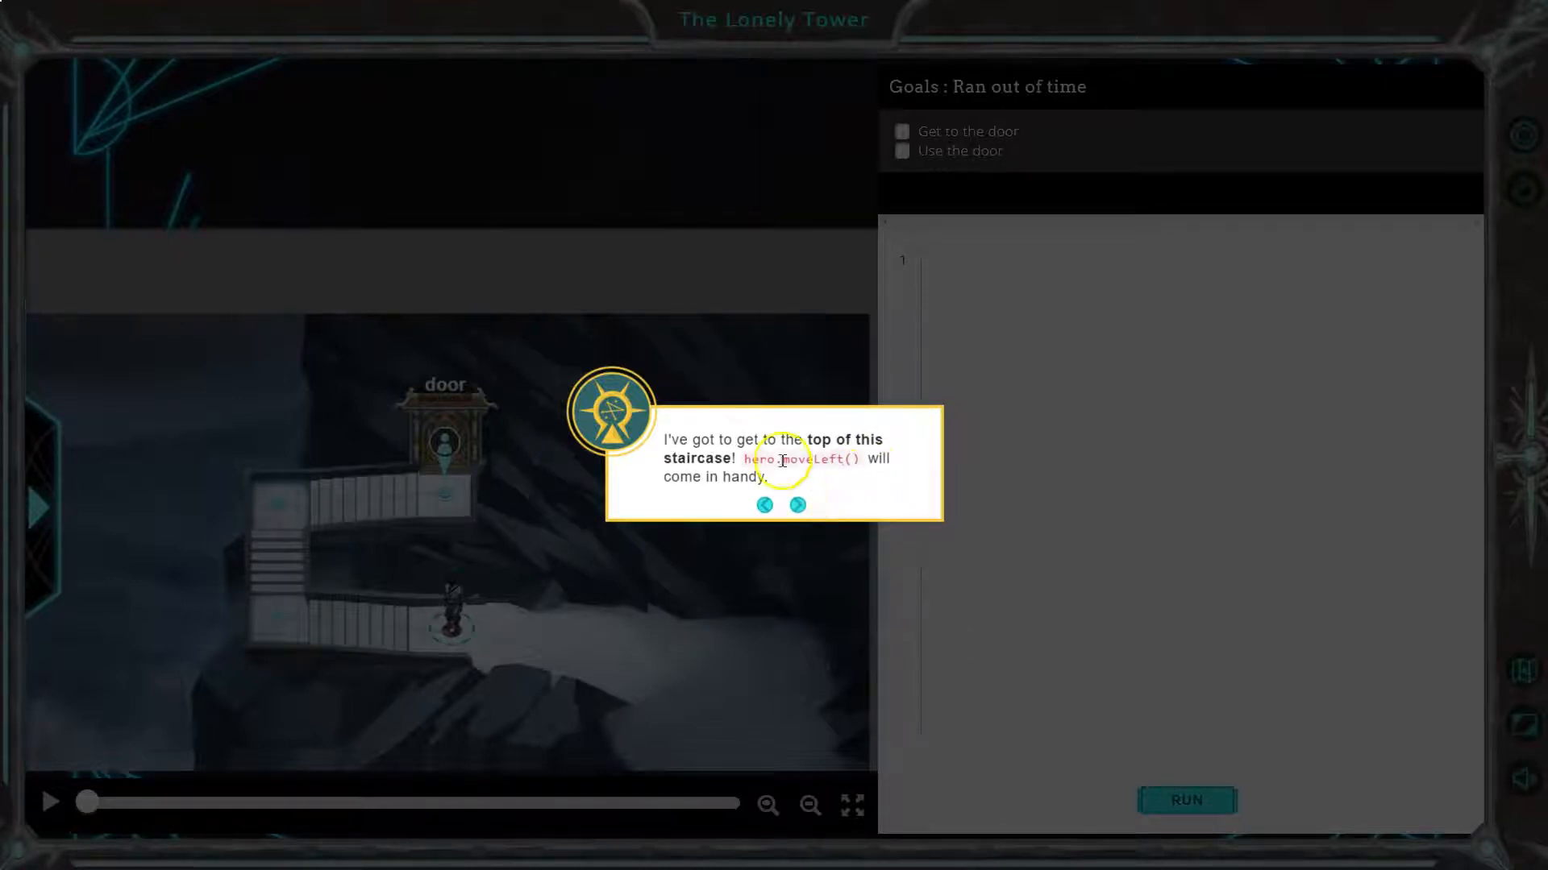
click(797, 505)
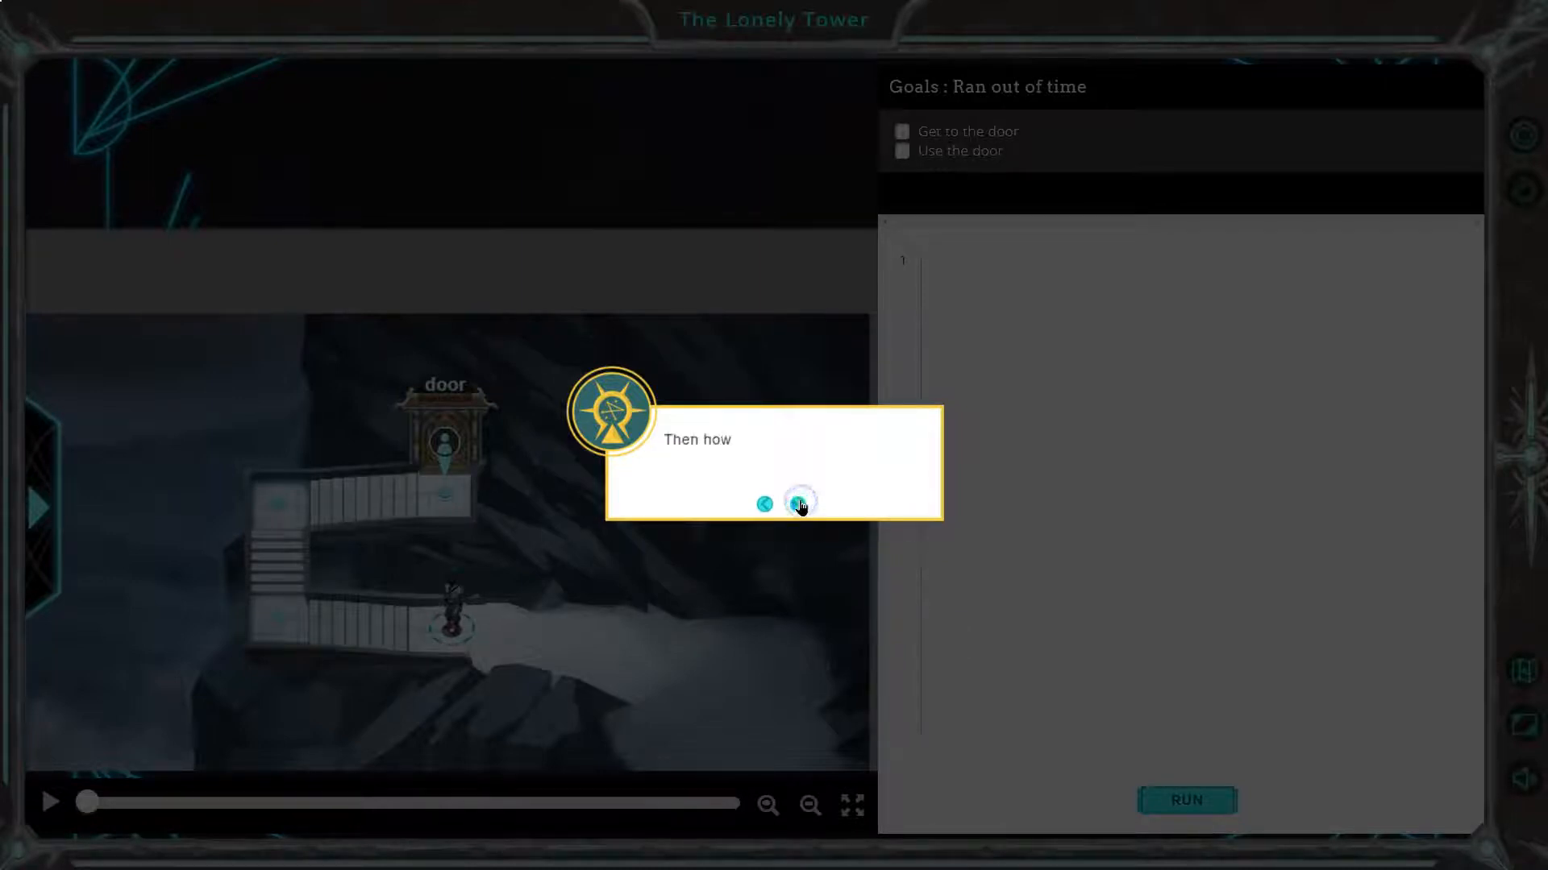
click(801, 504)
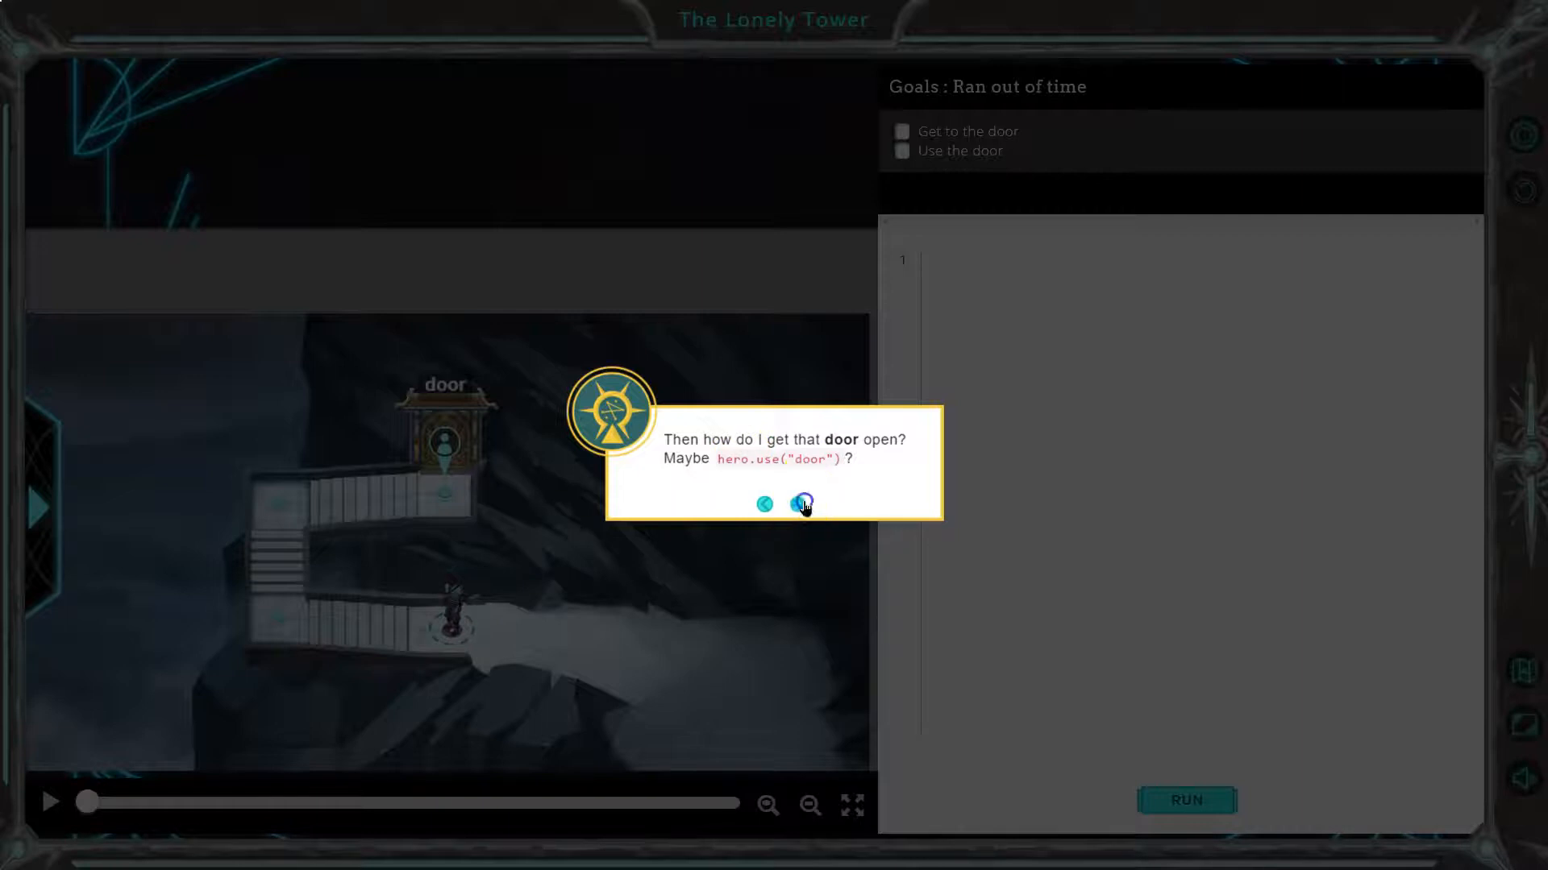
click(803, 504)
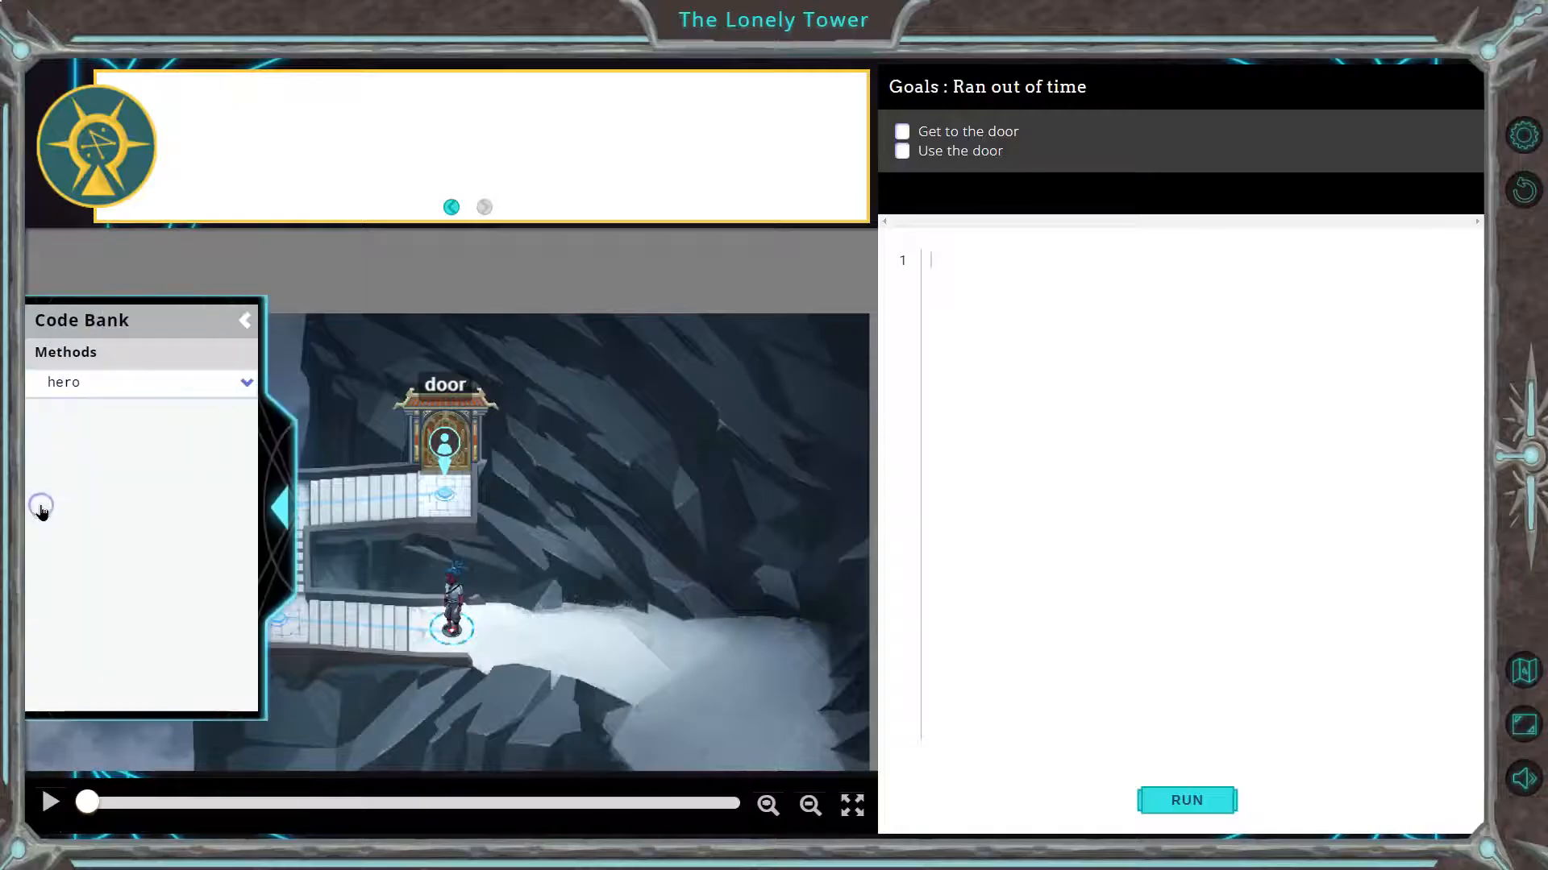
Step: Review the hero's methods and moveRight() docs in the Code Bank, then collapse it
click(67, 382)
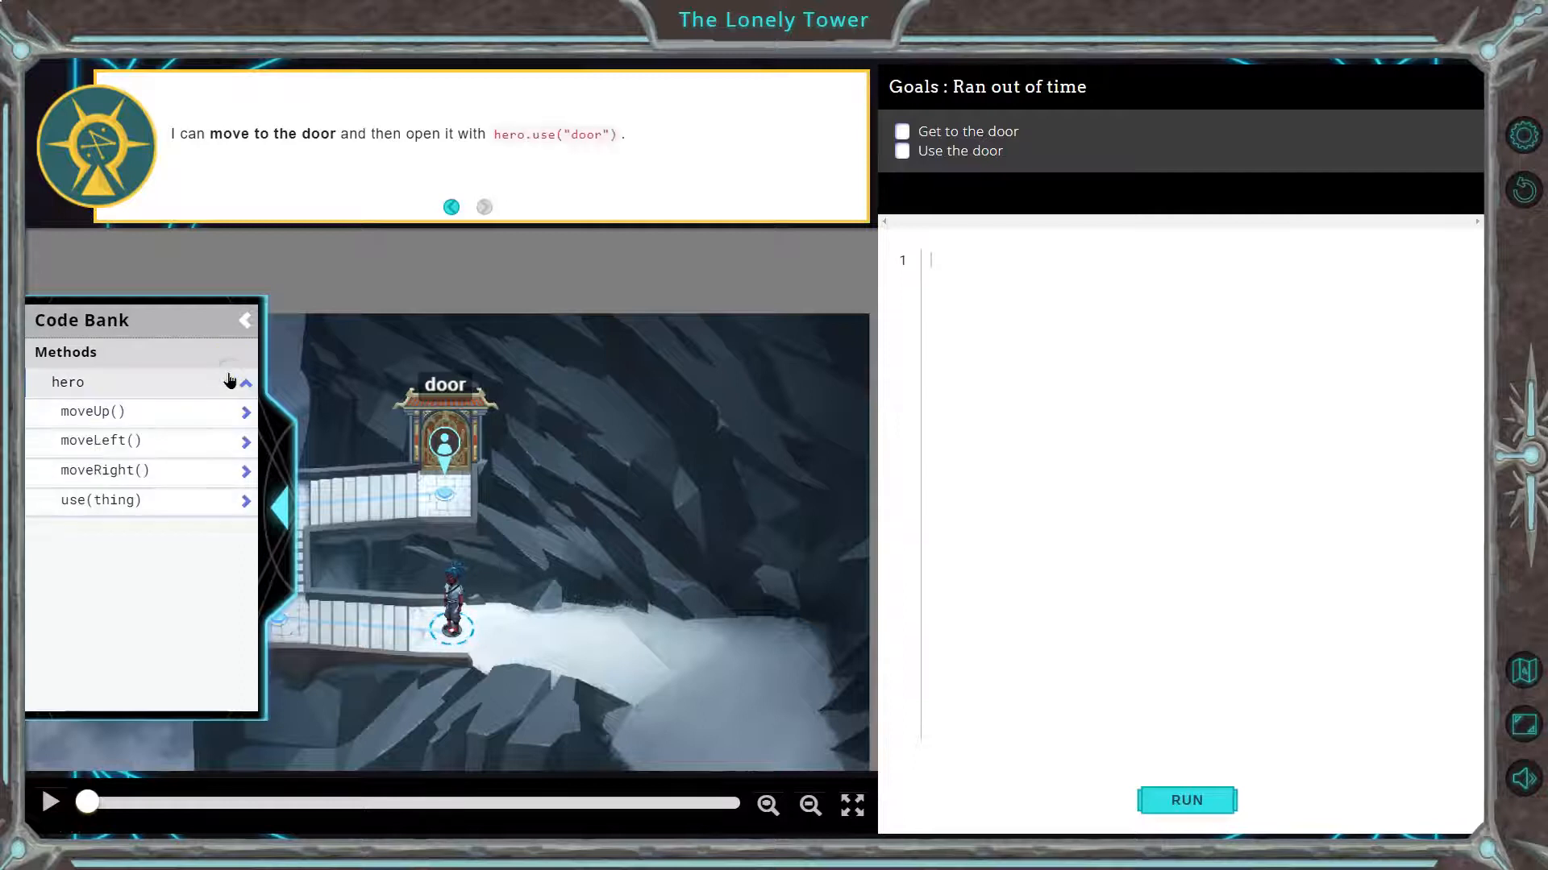
click(104, 470)
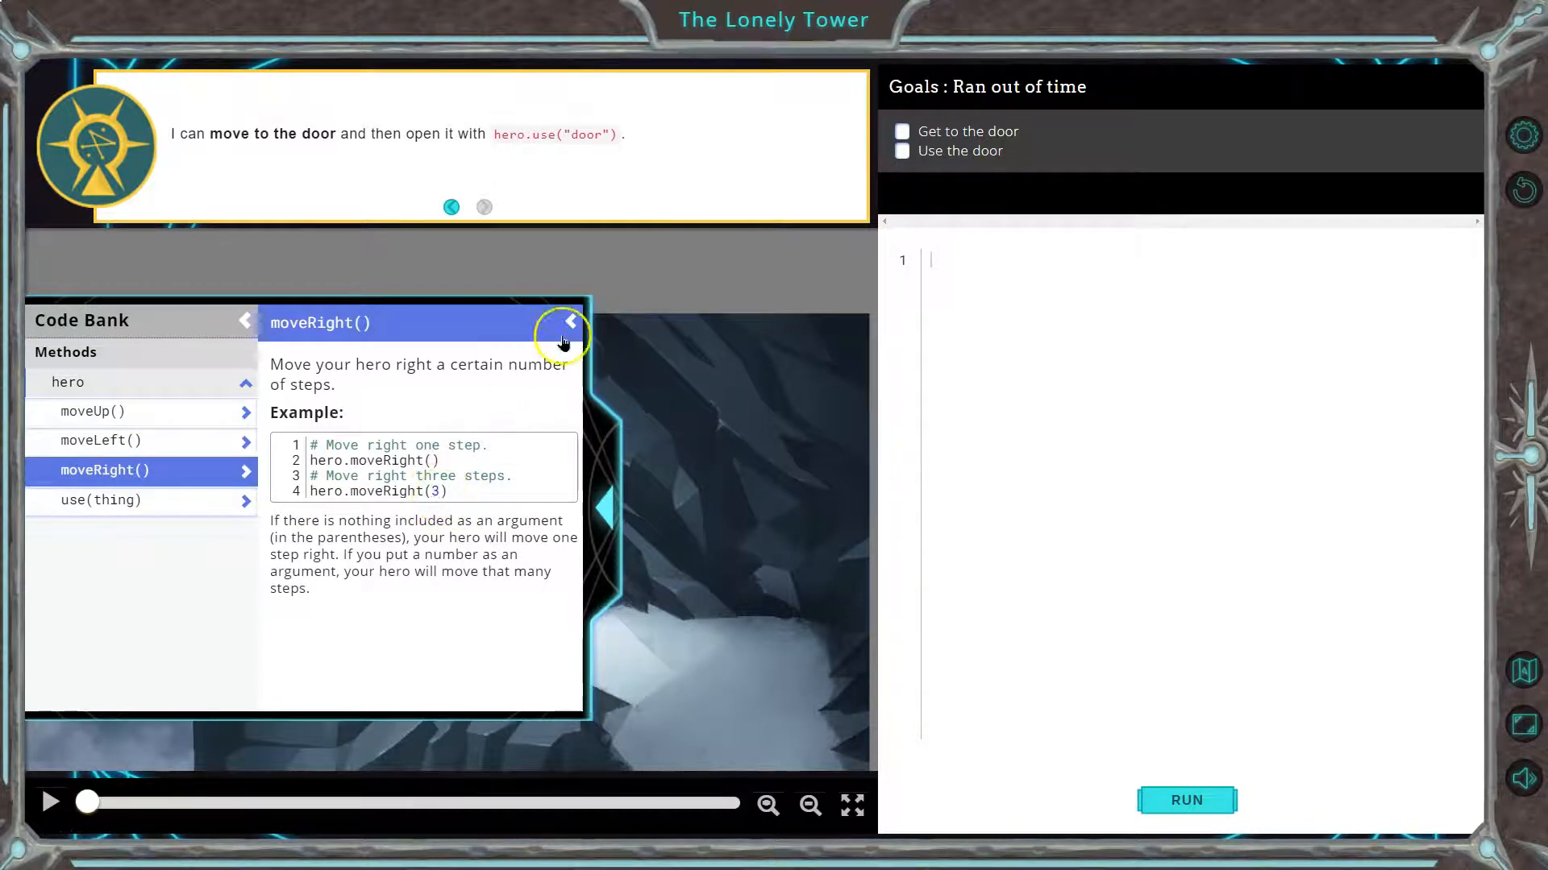
click(563, 334)
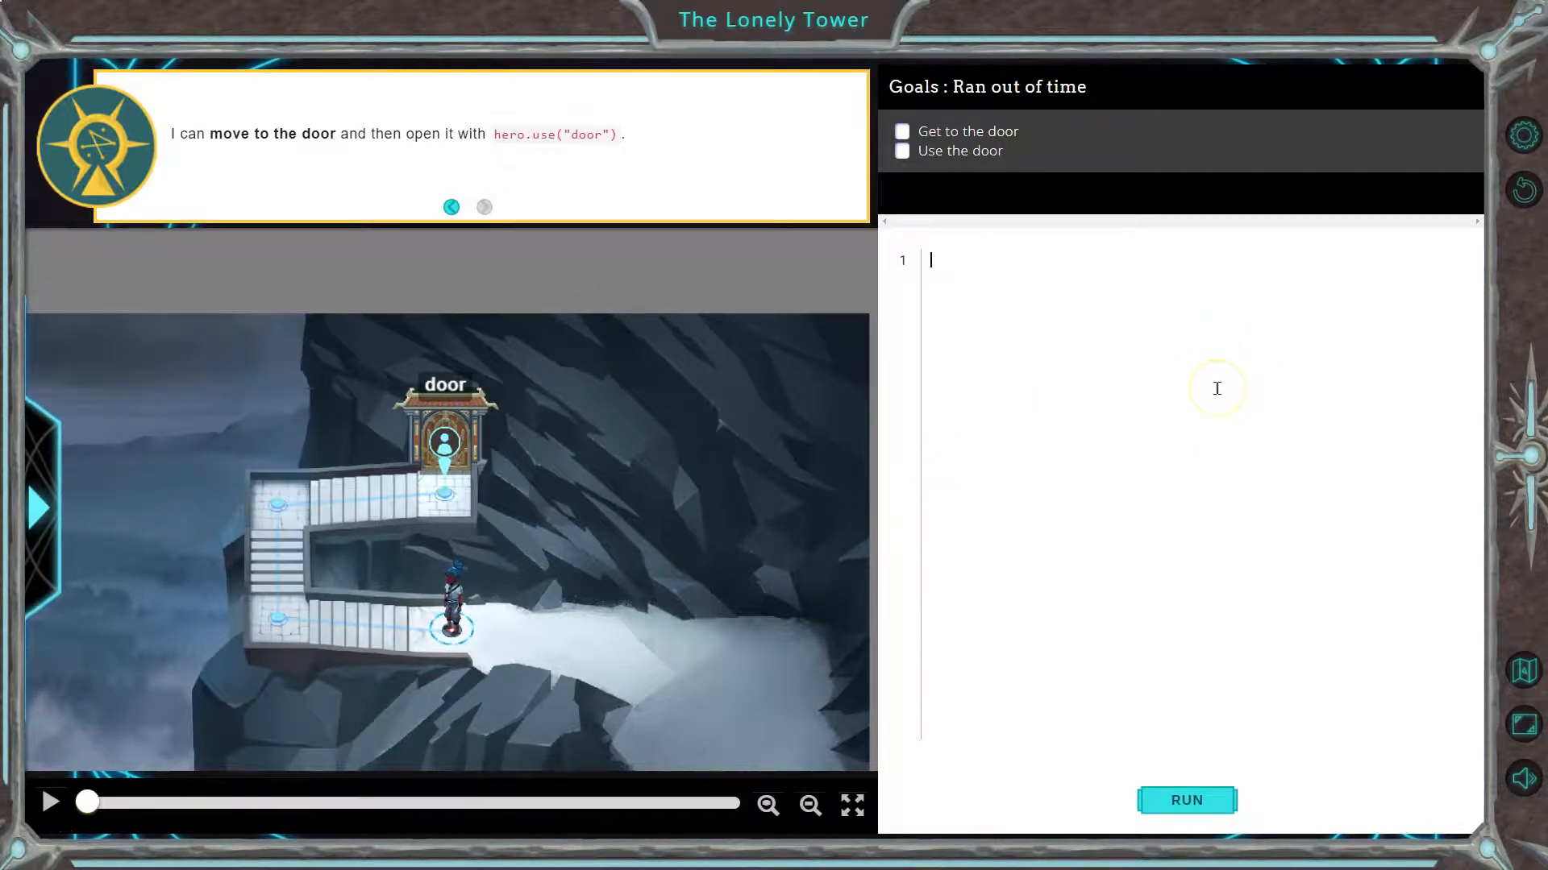
Step: Write hero.moveLeft() and hero.moveUp() in the code editor
text(hero.moveLeft())
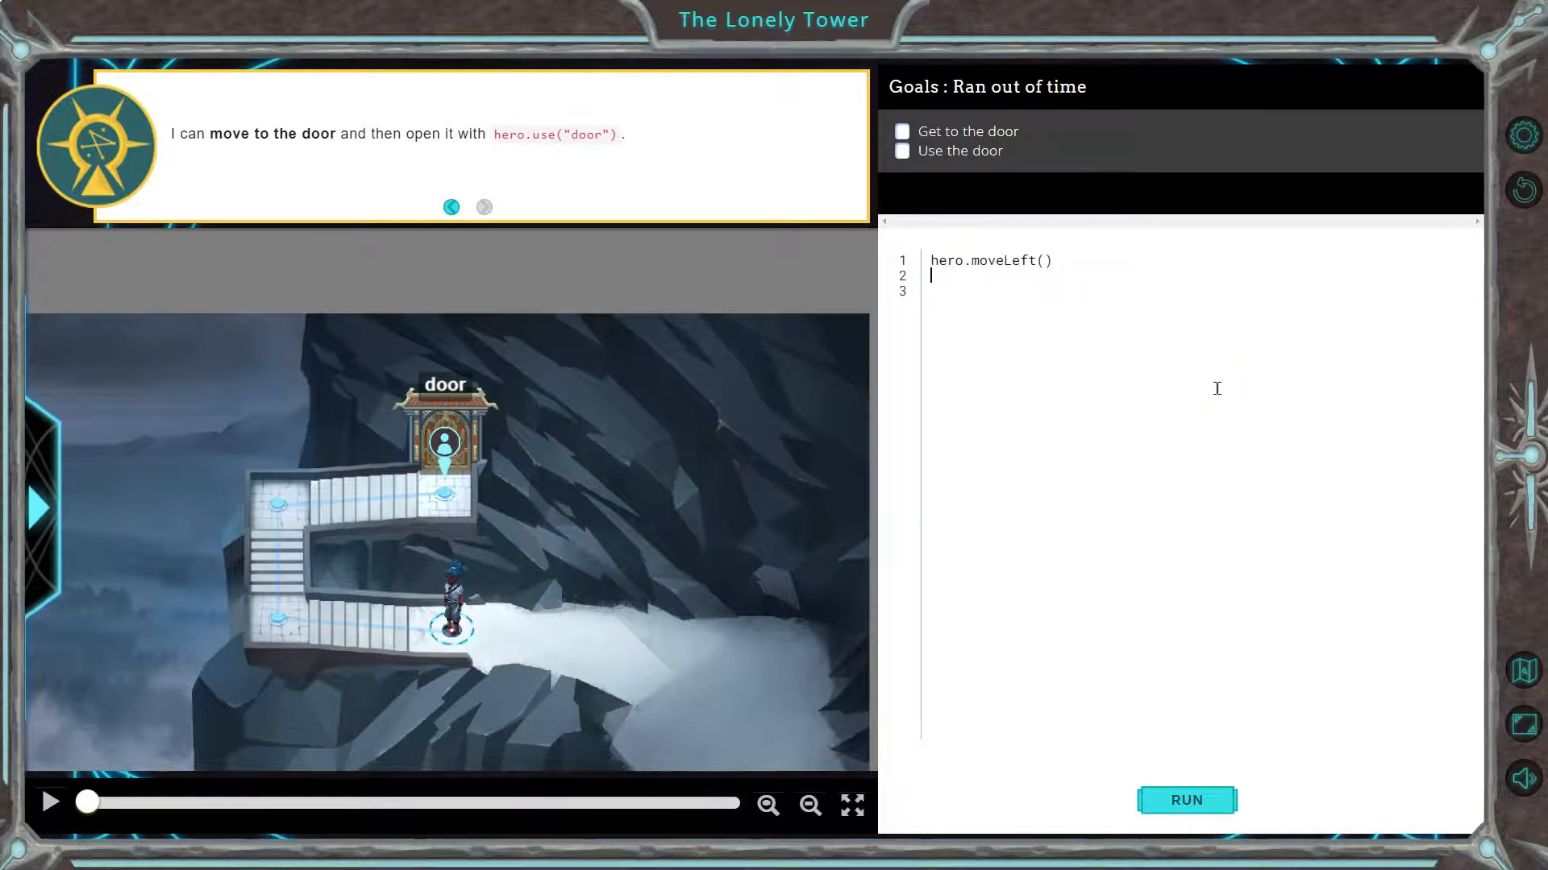
text(hero.)
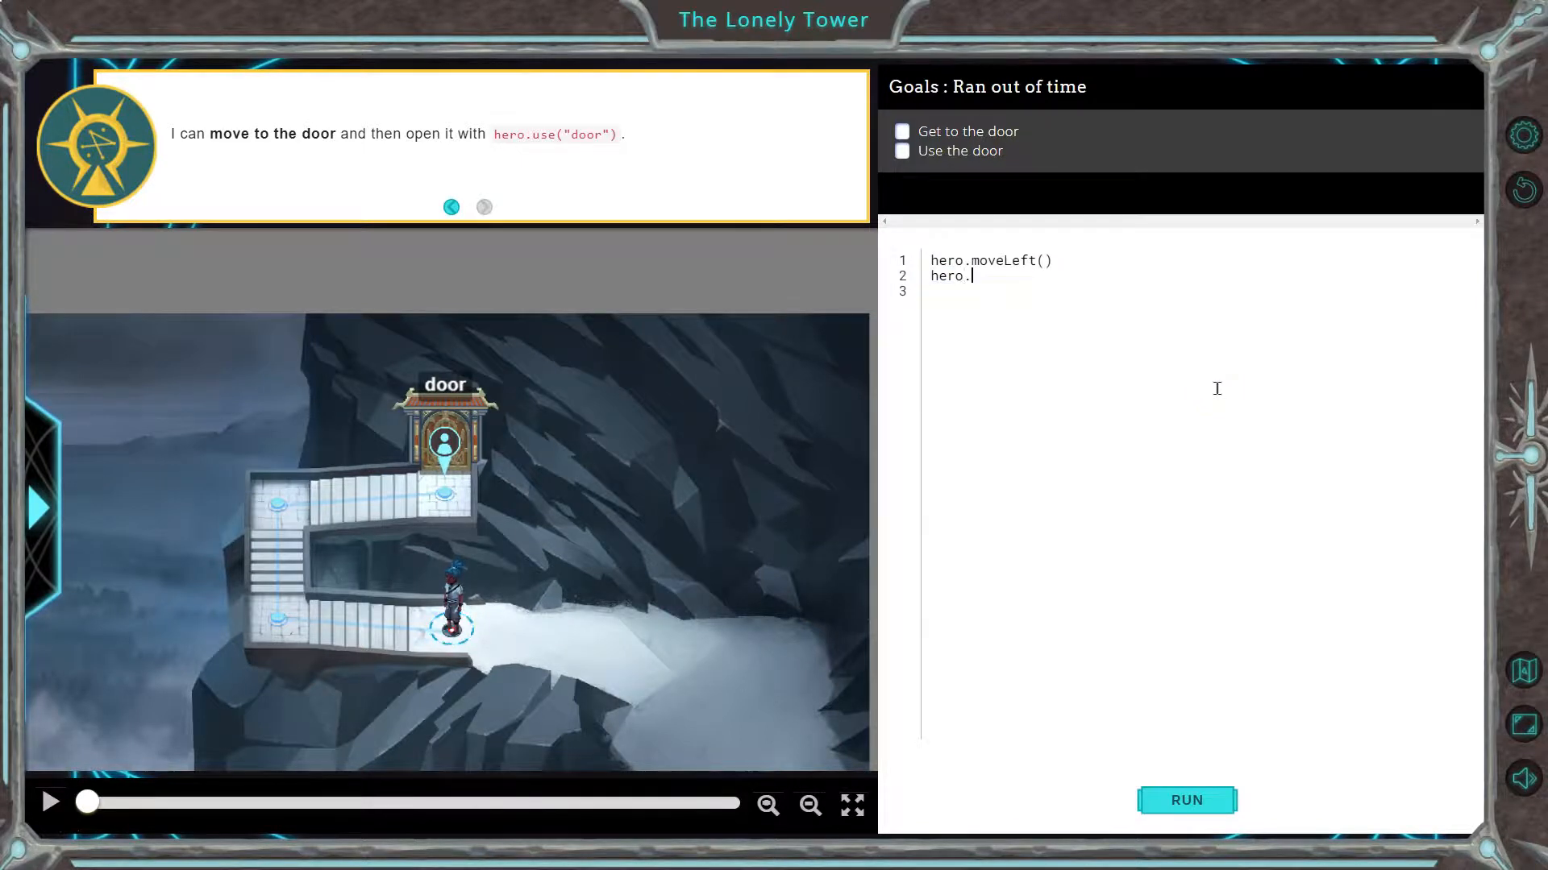
text(moveUP)
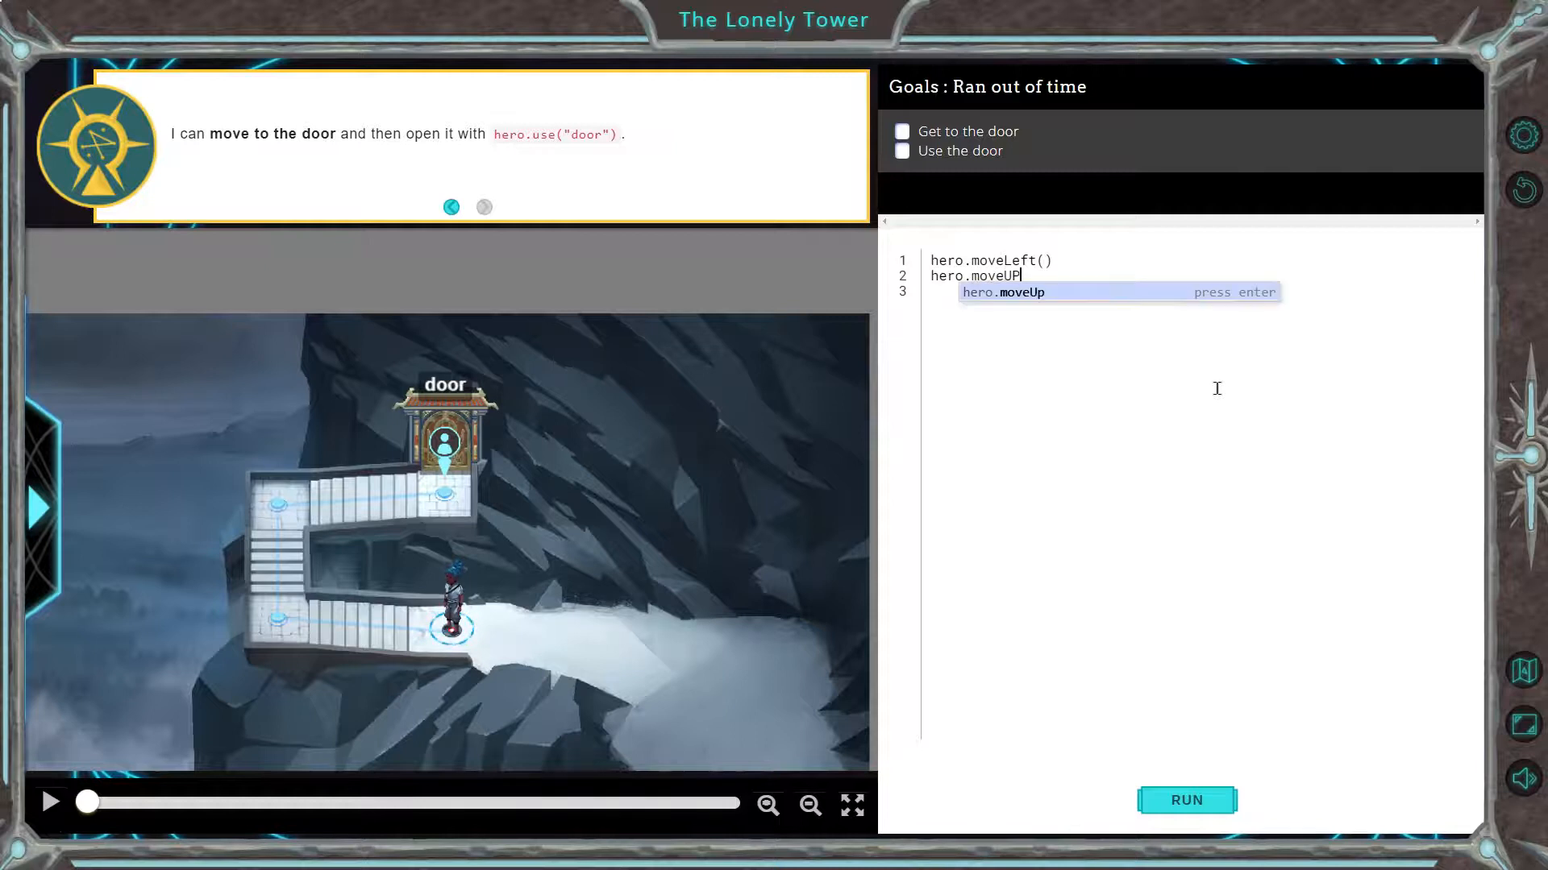
key(Enter)
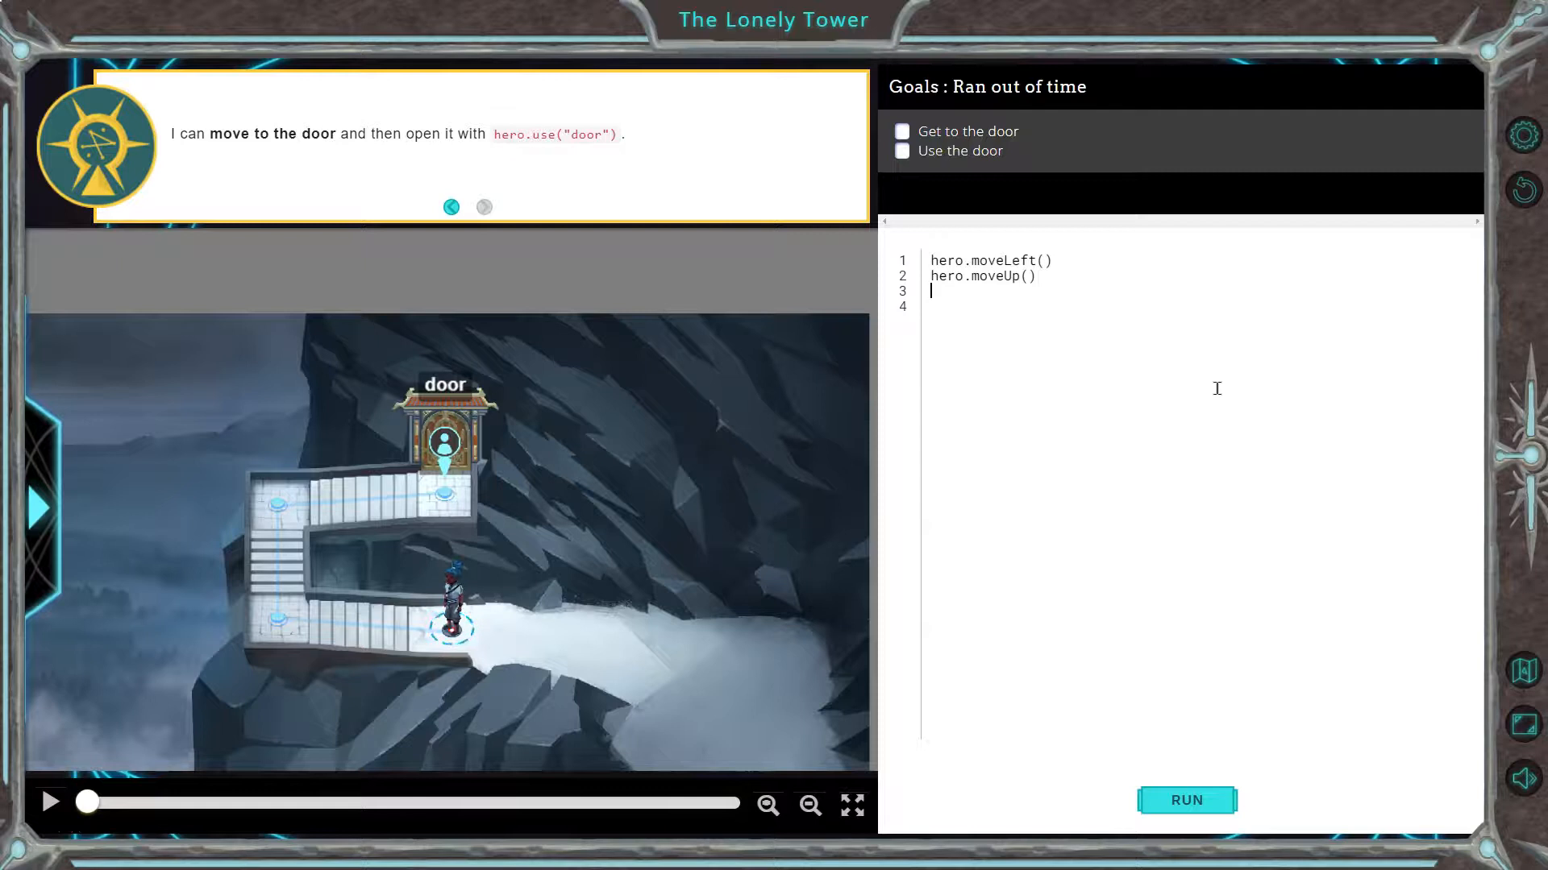
Step: Add hero.moveRight() and hero.use("door") to the script
text(hero.moveRight())
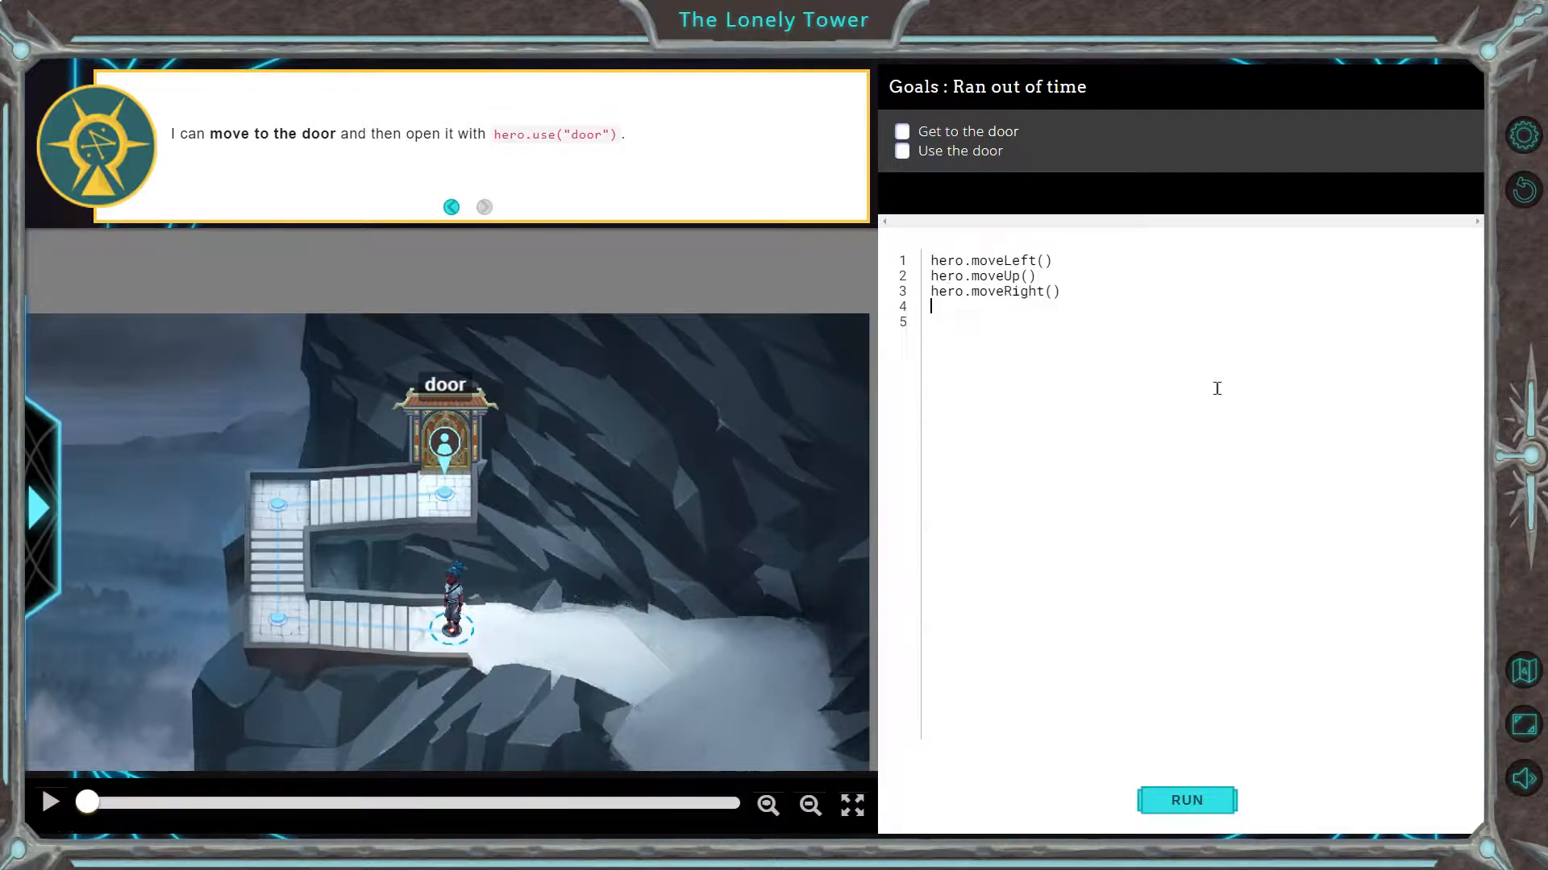
text(hero.use("string"))
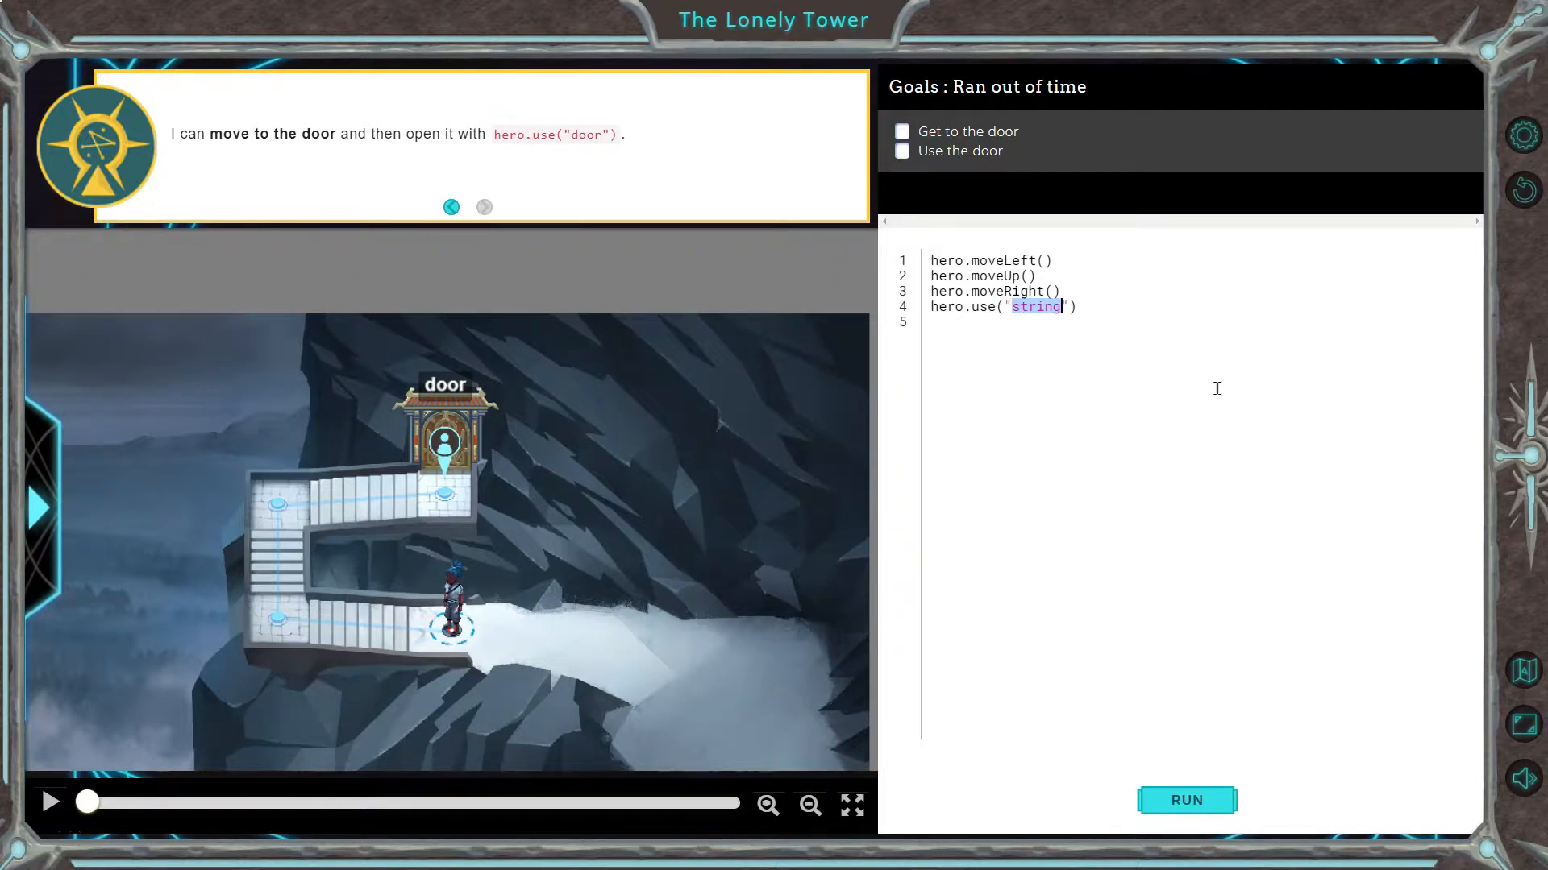
text(door)
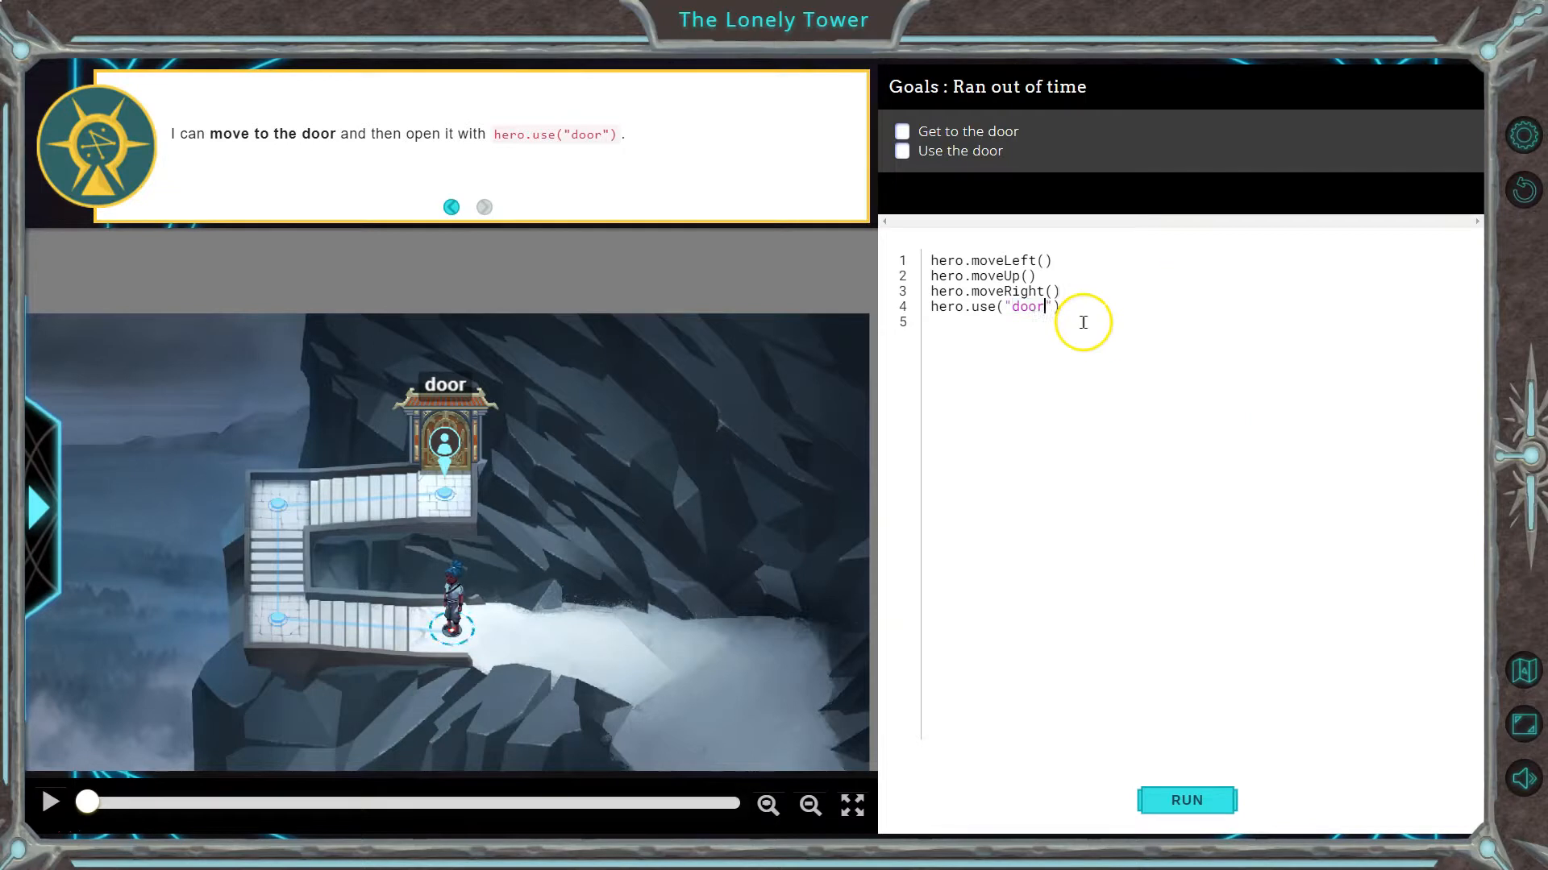
mouse_move(540, 124)
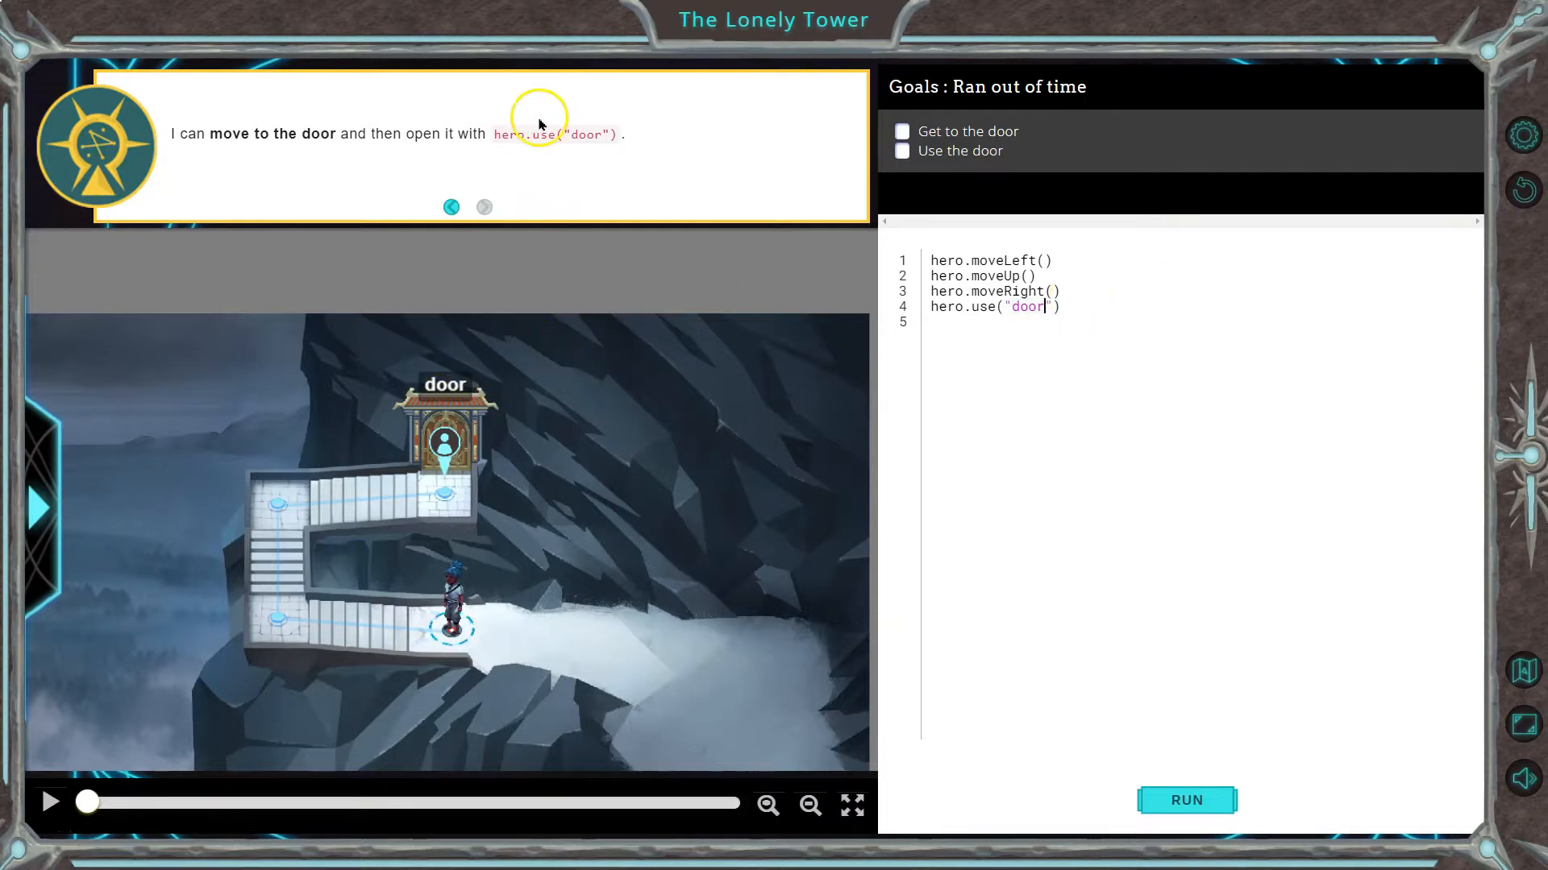
Step: Run the script until the hero opens the door and Practice Level Complete appears
click(1185, 801)
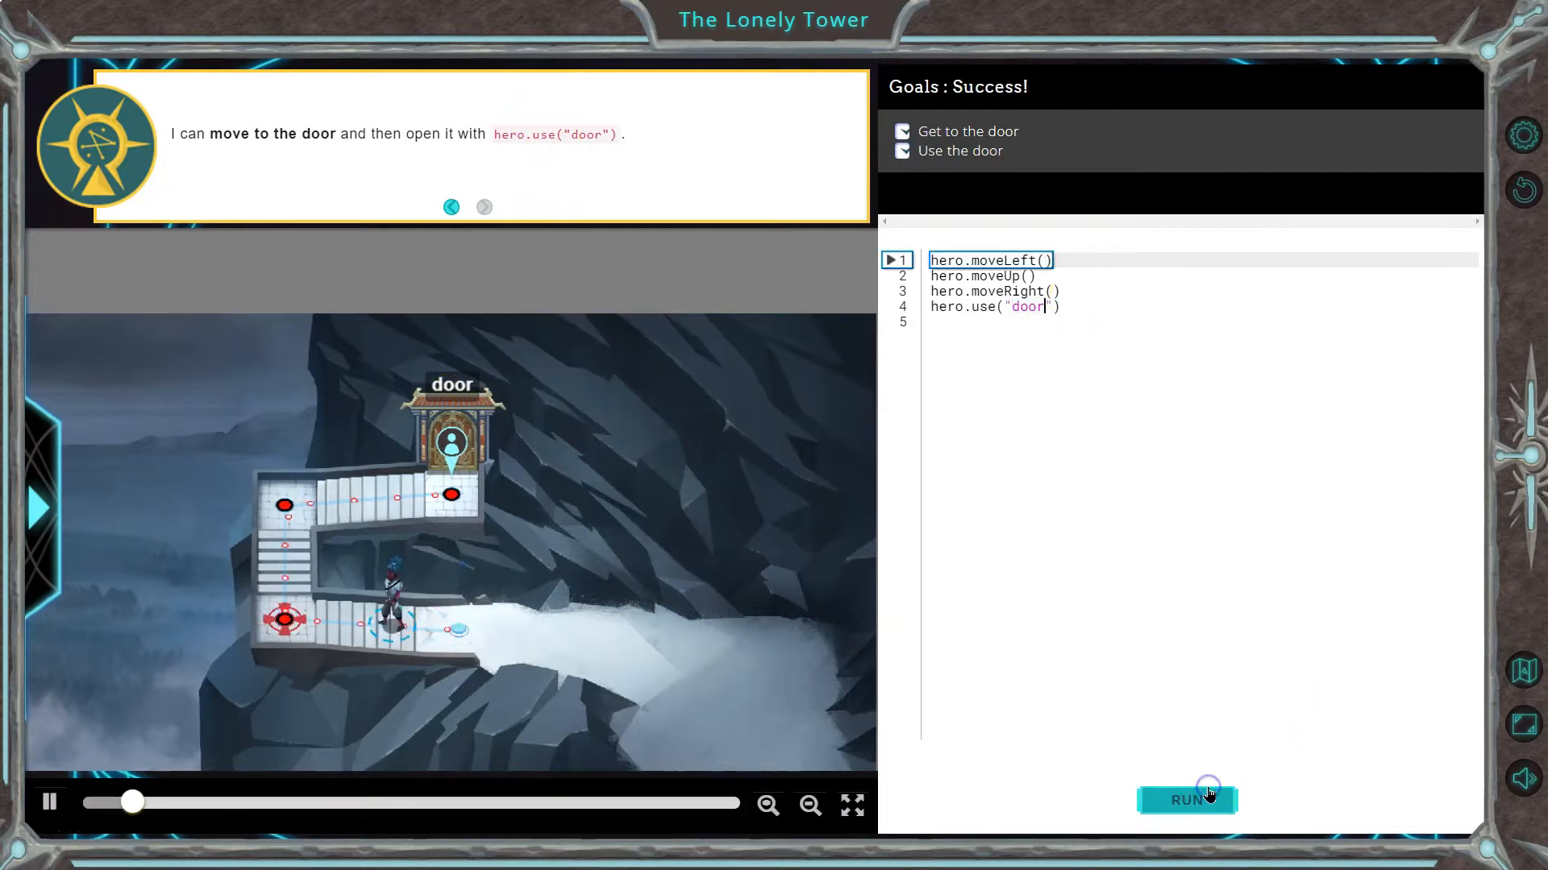
click(1186, 799)
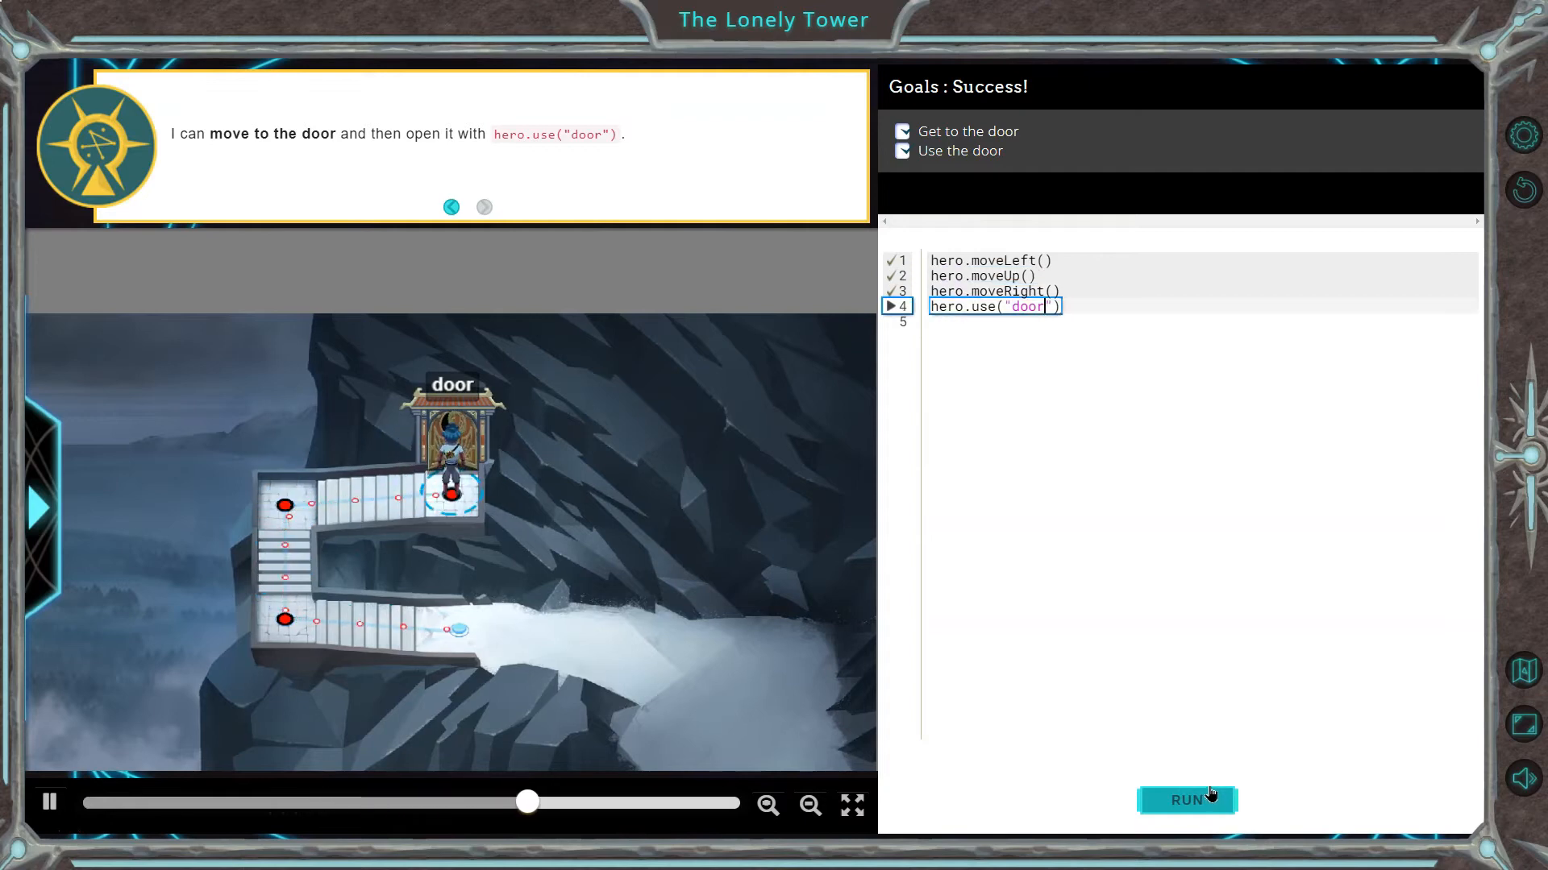
click(1186, 799)
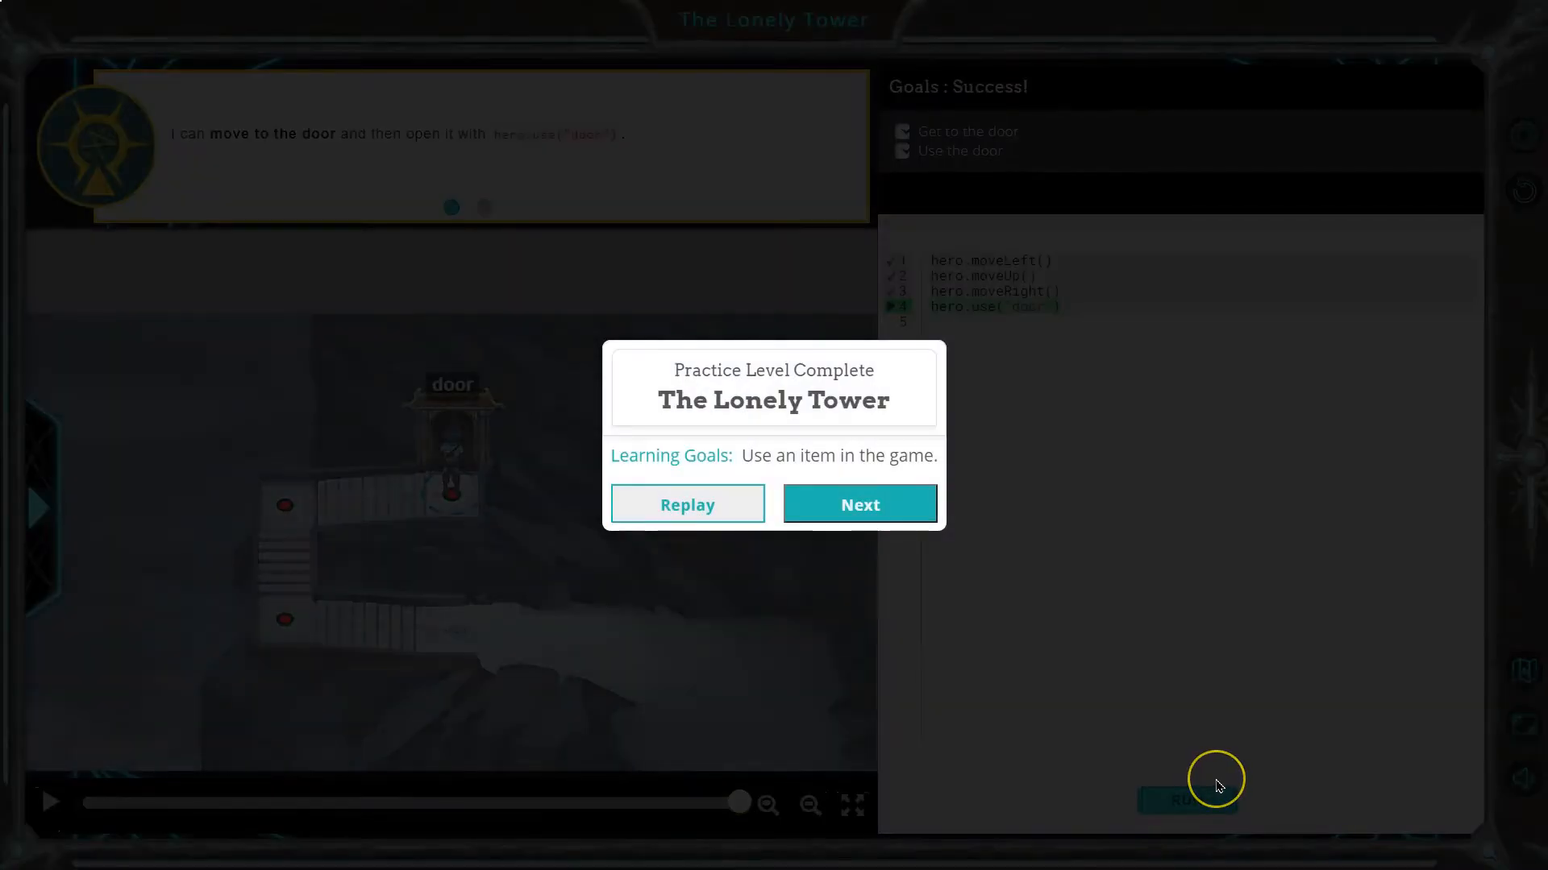